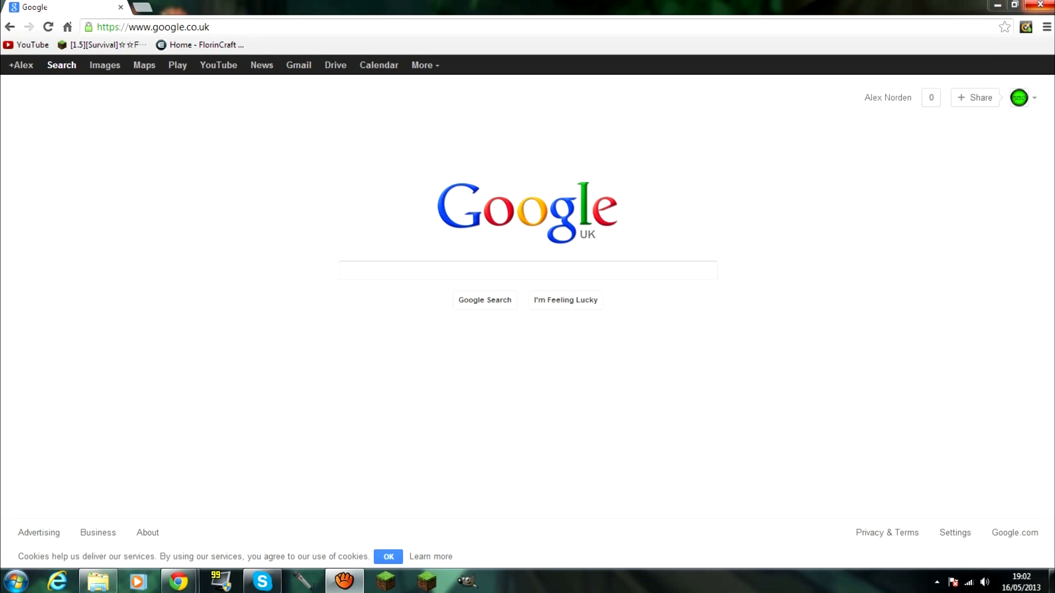
pyautogui.moveTo(809, 258)
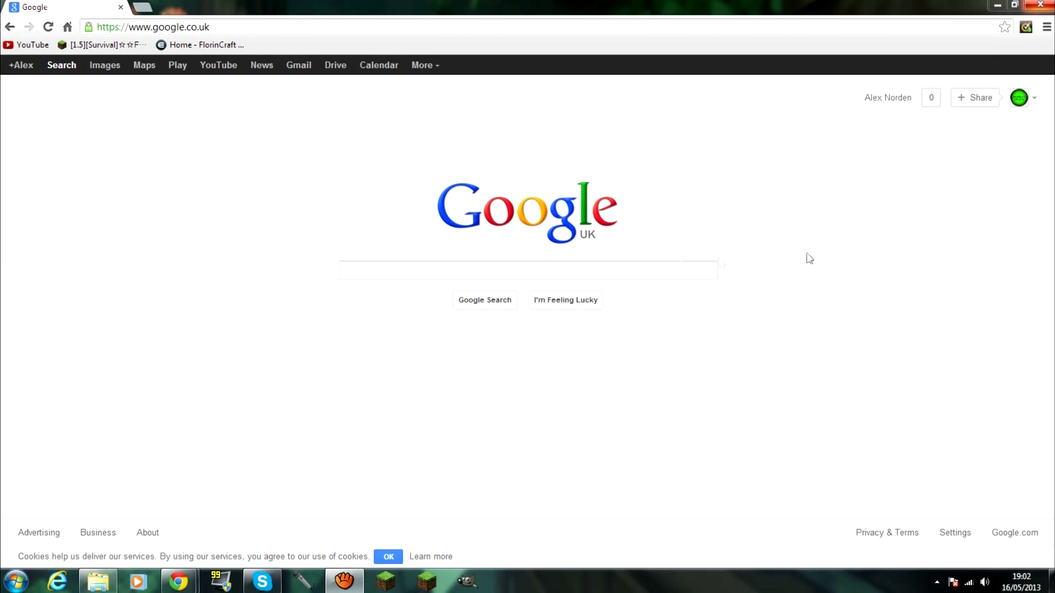
# Search Google for "Optfine" to list the OptiFine results
pyautogui.click(528, 271)
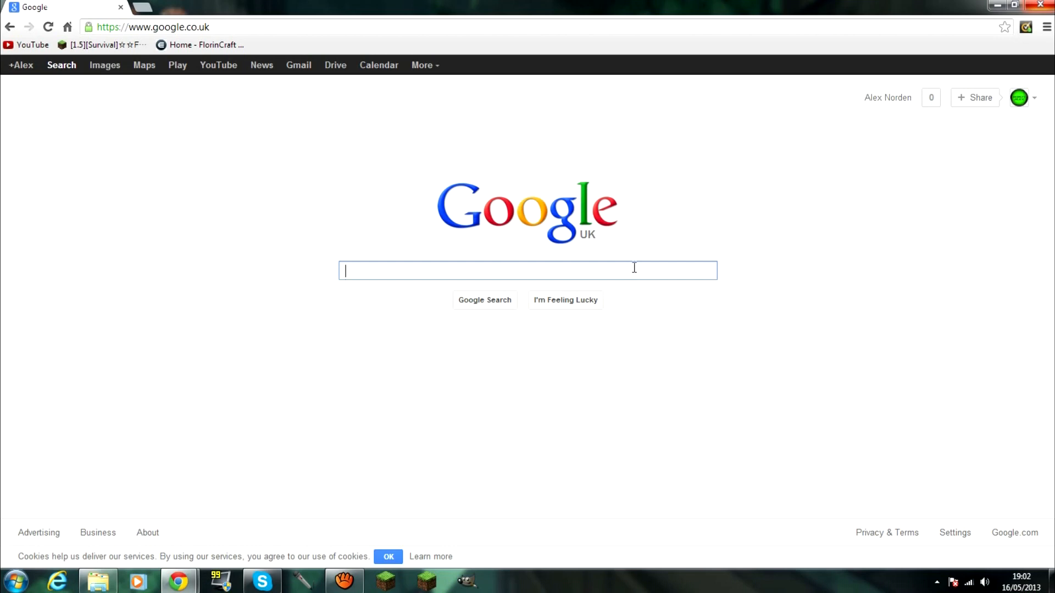
pyautogui.write('o')
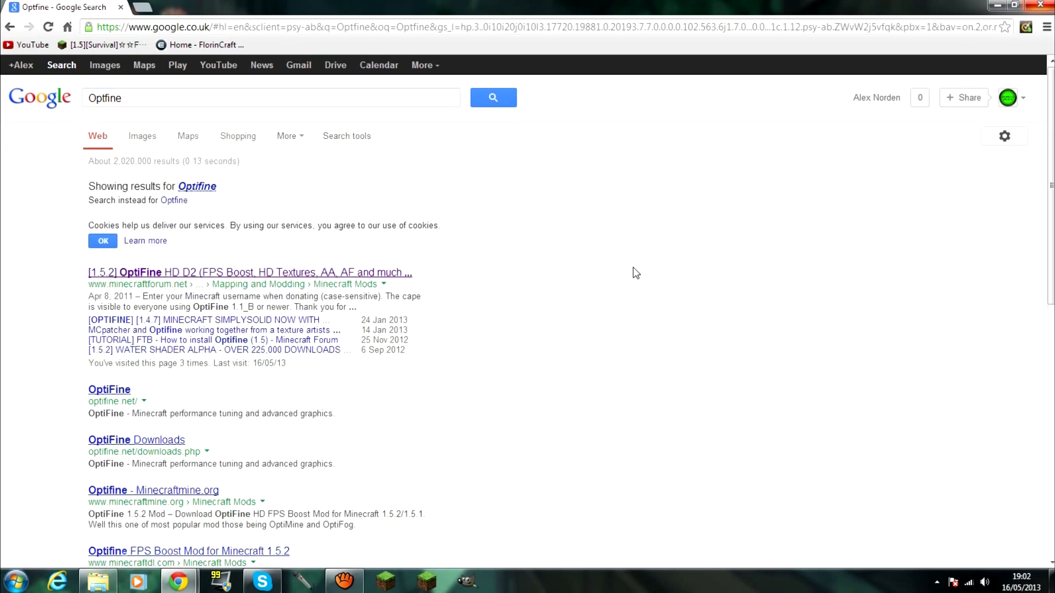
pyautogui.moveTo(282, 277)
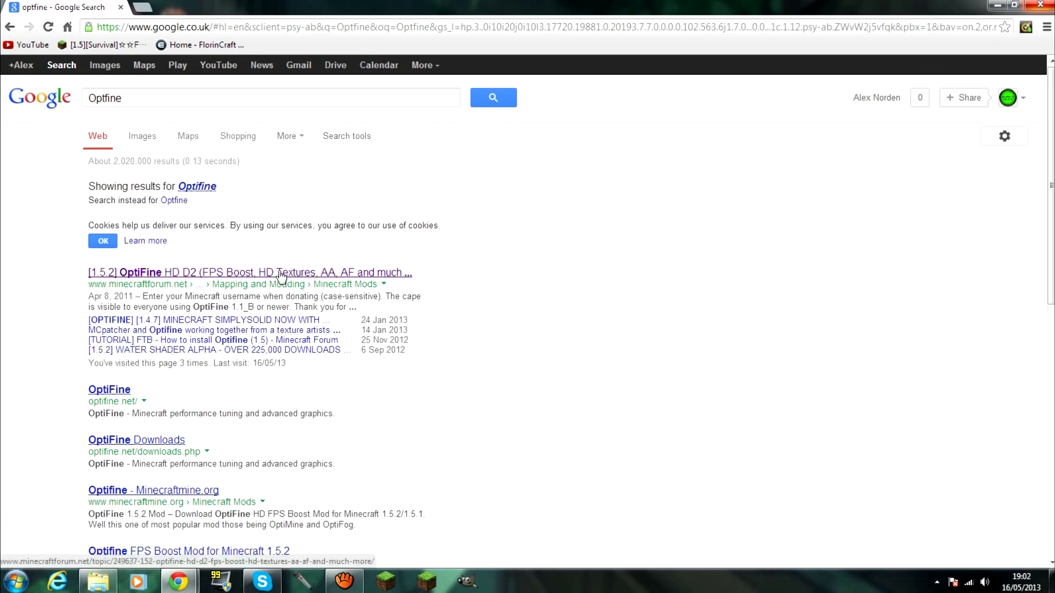
# Open the [1.5.2] OptiFine HD D2 forum topic and scroll to its Ultra, Standard and Light downloads
pyautogui.click(250, 273)
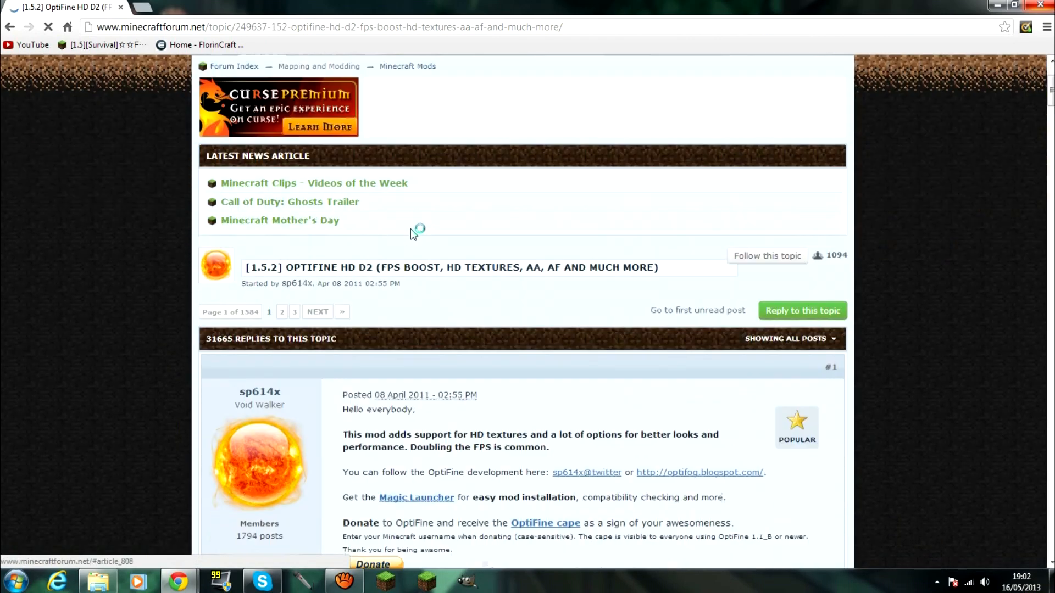
pyautogui.scroll(-3)
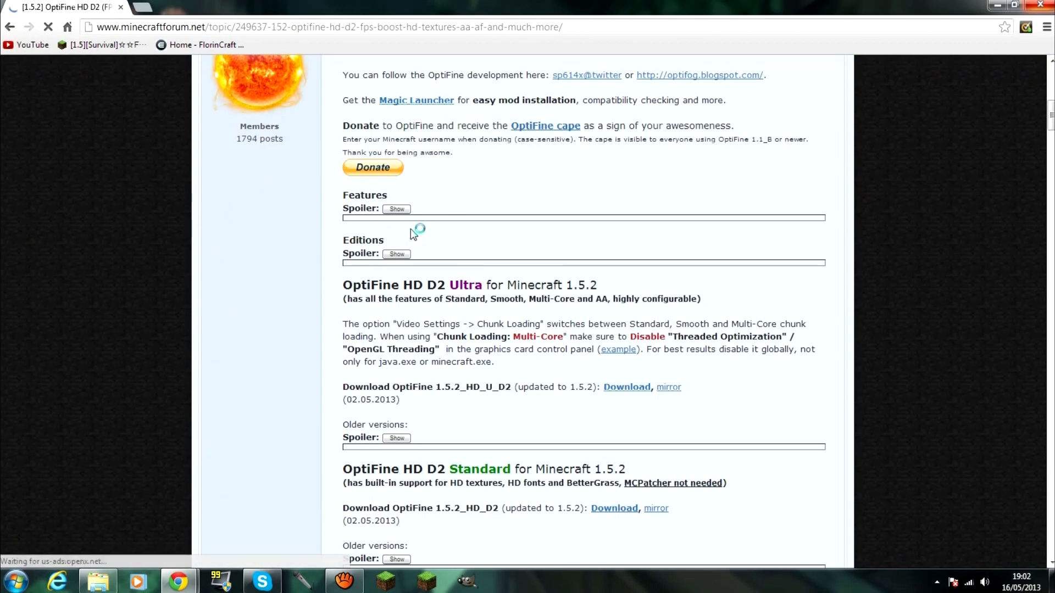
pyautogui.scroll(-3)
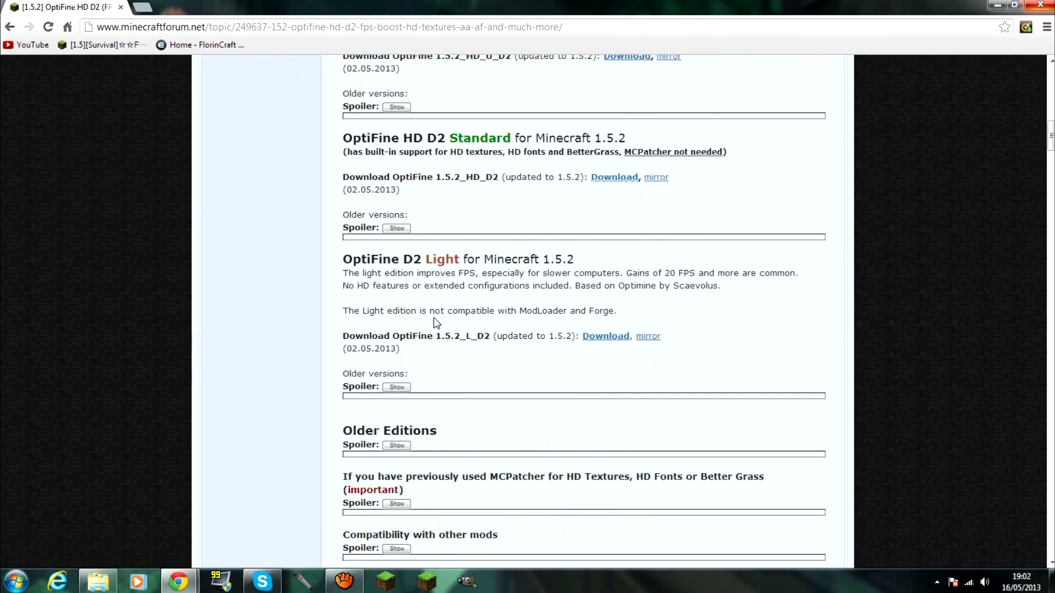
pyautogui.scroll(3)
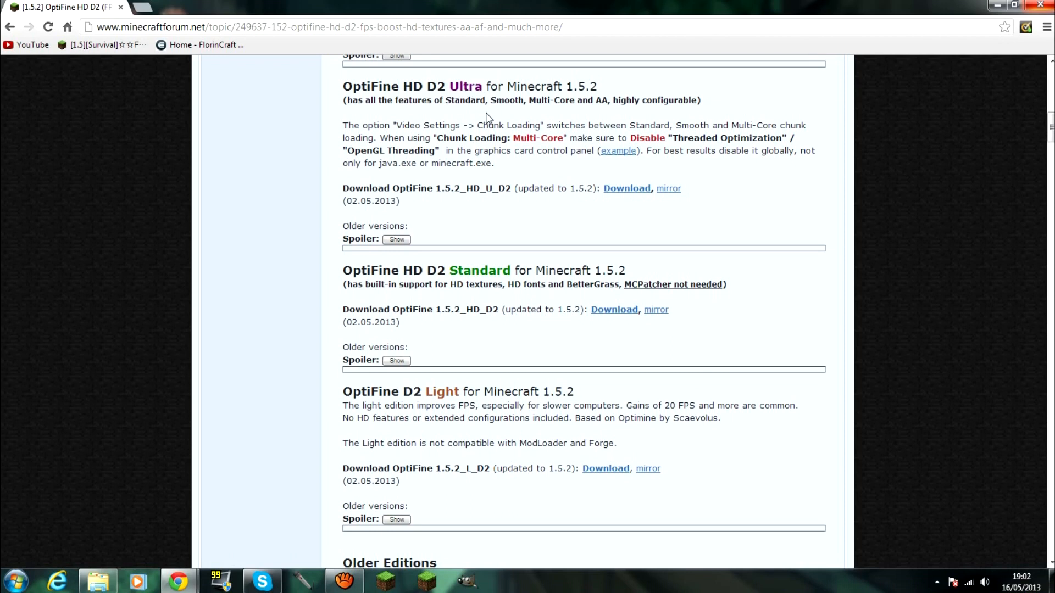
pyautogui.moveTo(539, 424)
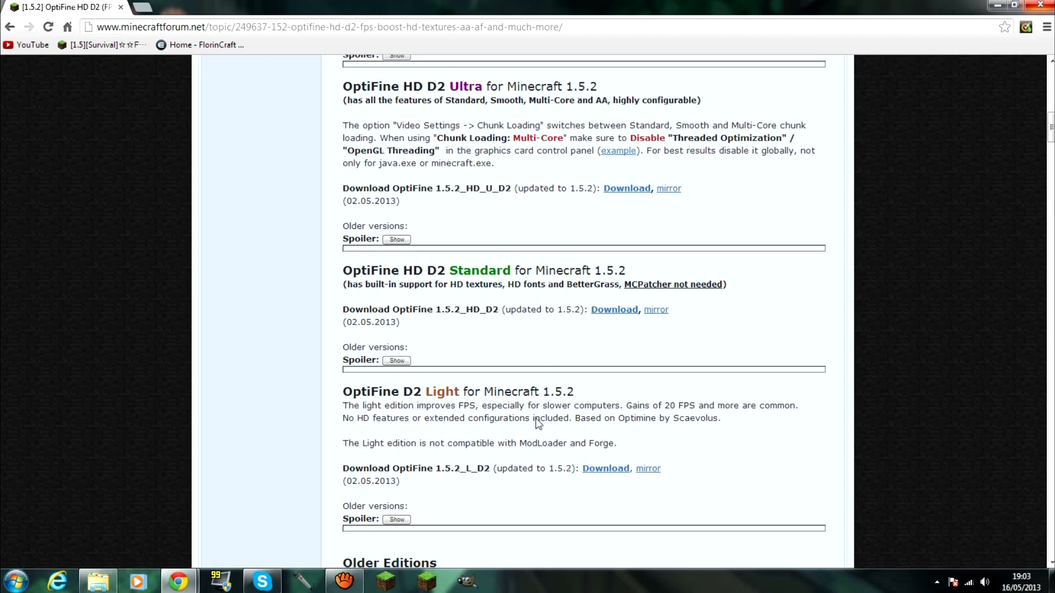
pyautogui.moveTo(594, 396)
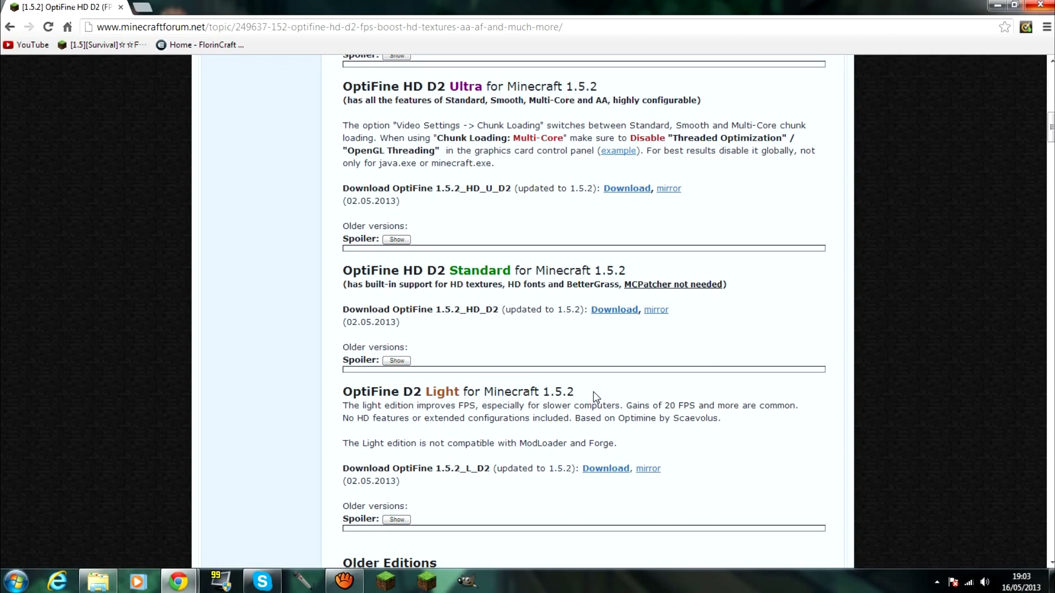
pyautogui.moveTo(424, 296)
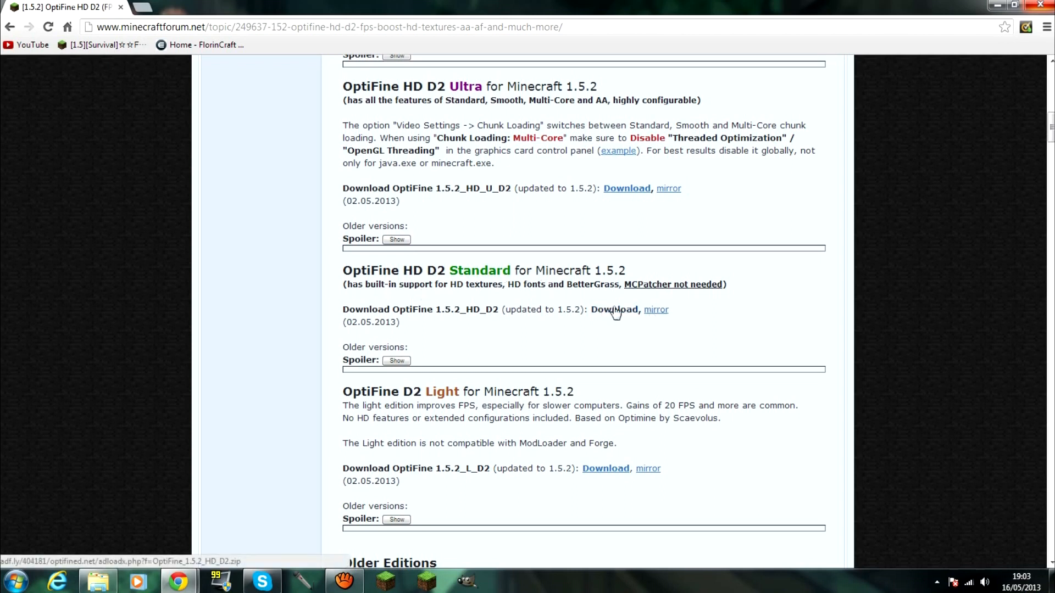
# Download the Standard edition as OptiFine_1.5.2_HD_D2.zip from optifine.net
pyautogui.click(613, 310)
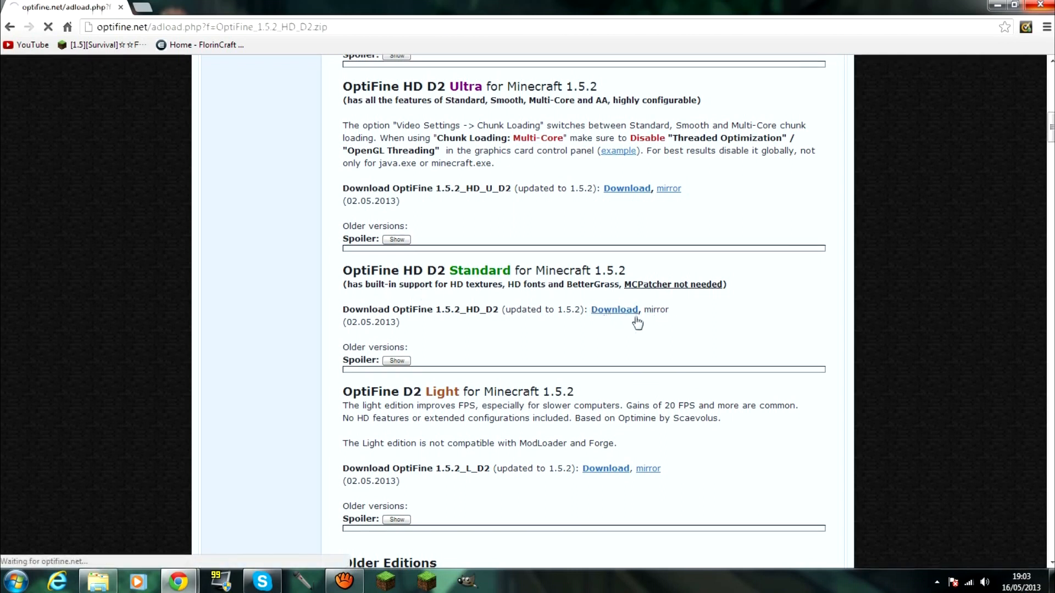
pyautogui.click(613, 309)
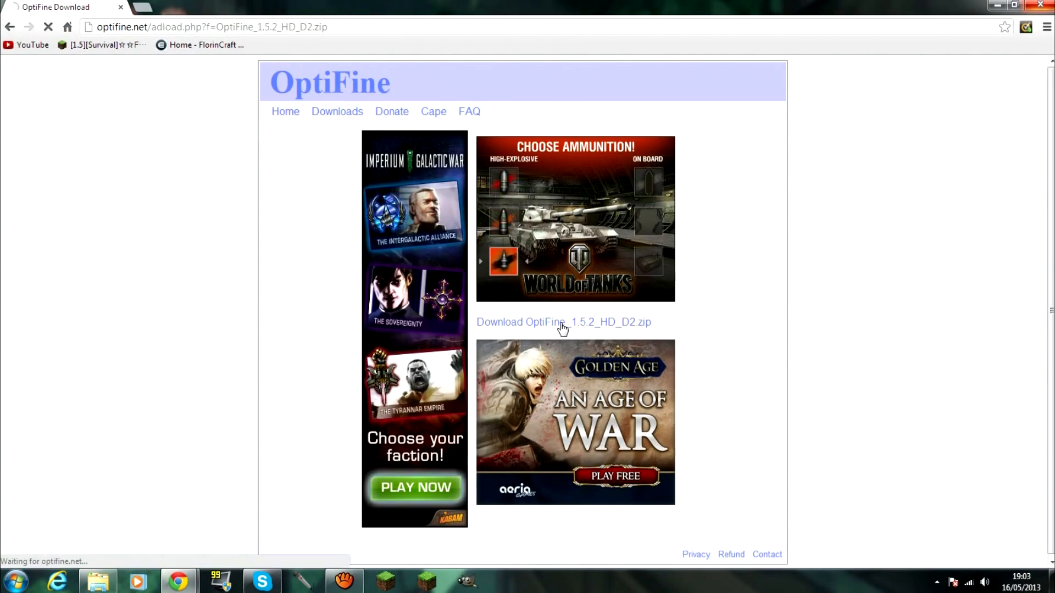
pyautogui.click(562, 322)
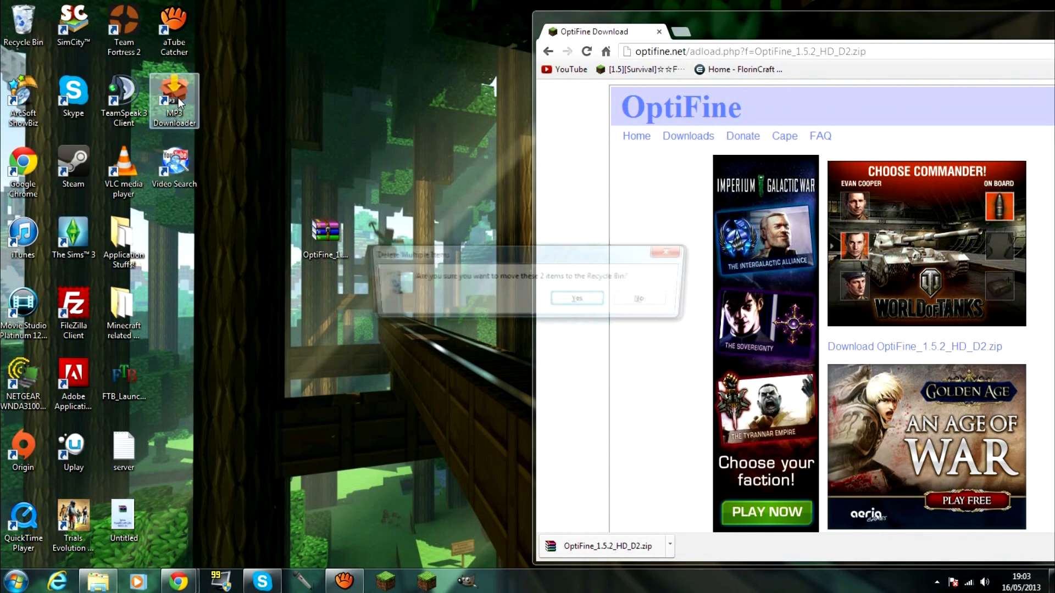
# Confirm deleting the two unwanted items and select the OptiFine zip on the desktop
pyautogui.click(576, 298)
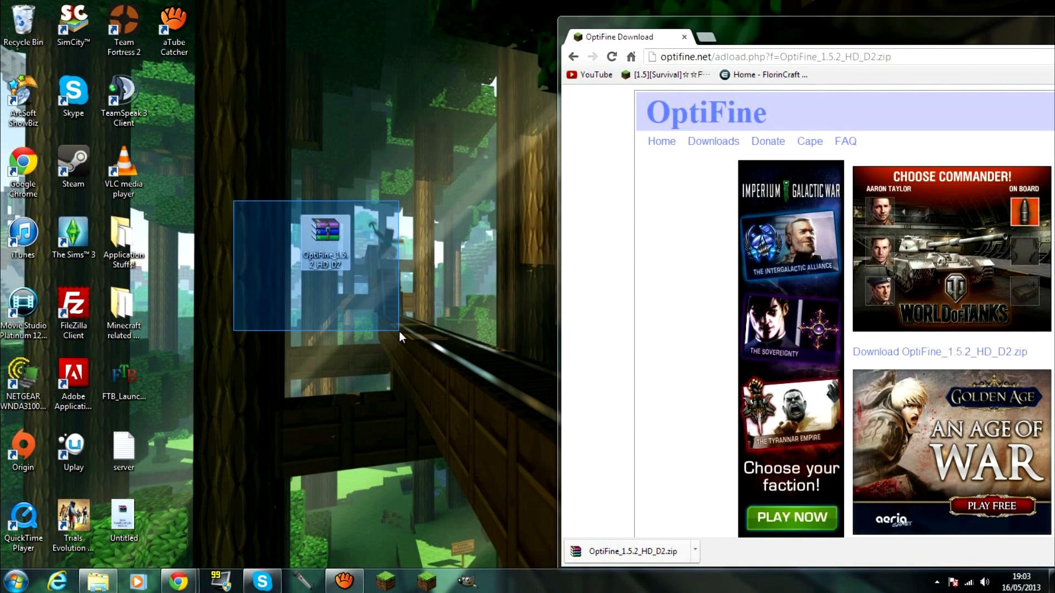
pyautogui.click(325, 235)
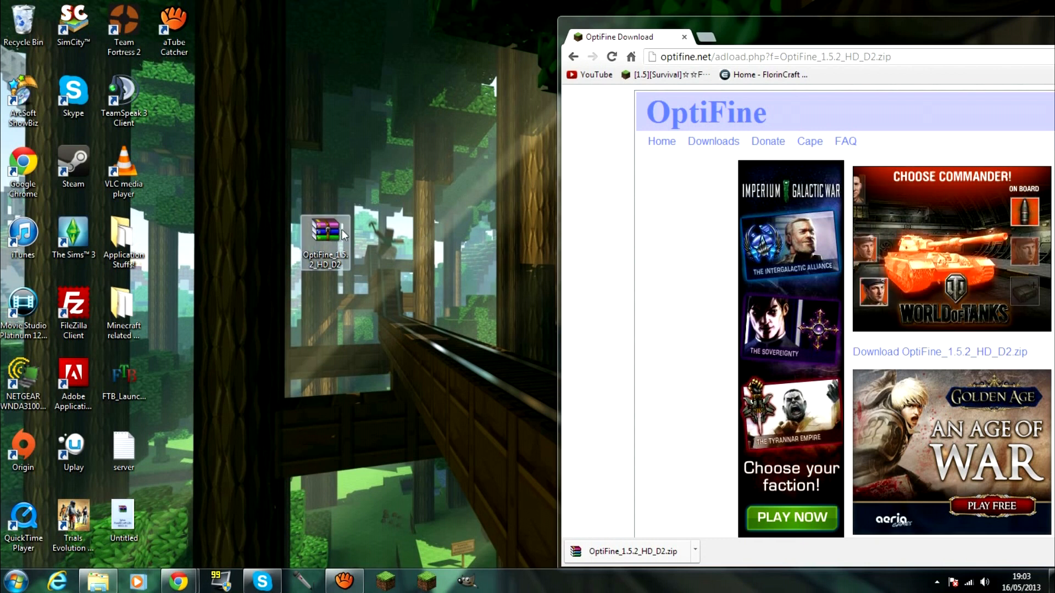
pyautogui.moveTo(330, 237)
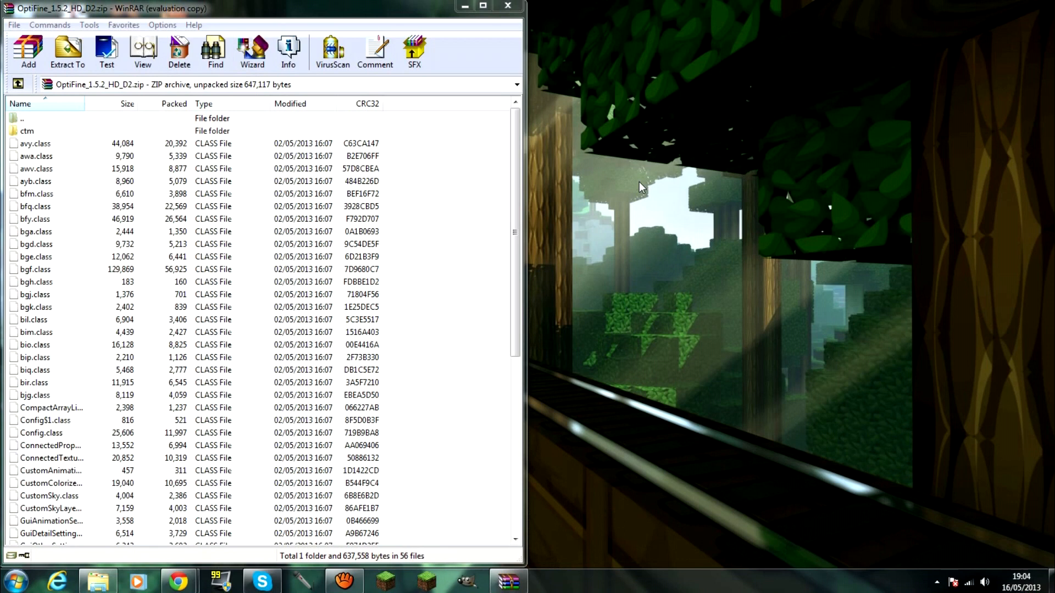
pyautogui.moveTo(673, 179)
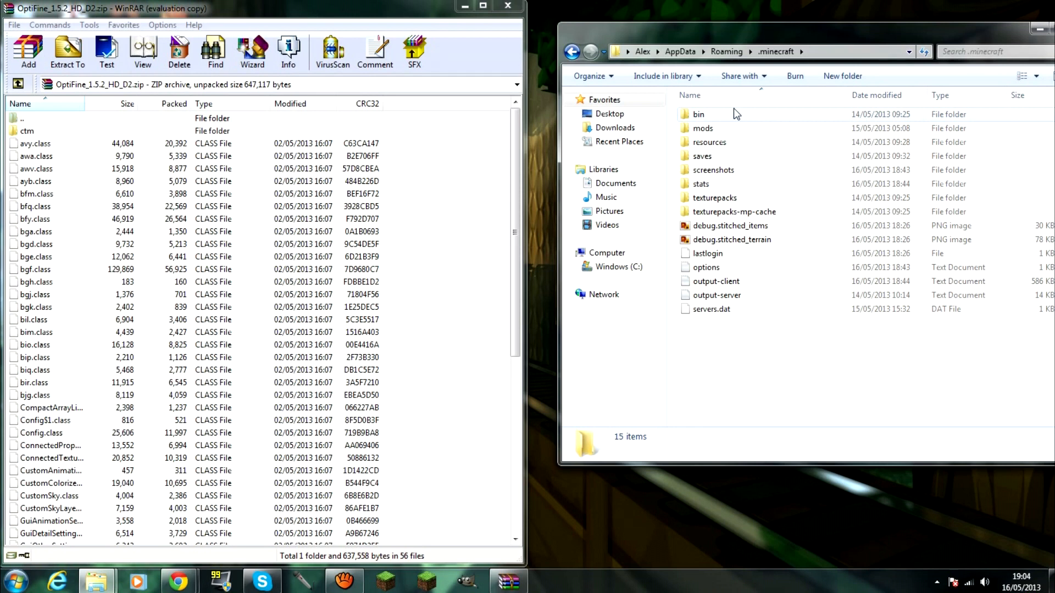
# Open the .minecraft bin folder that holds minecraft.jar
pyautogui.doubleClick(699, 114)
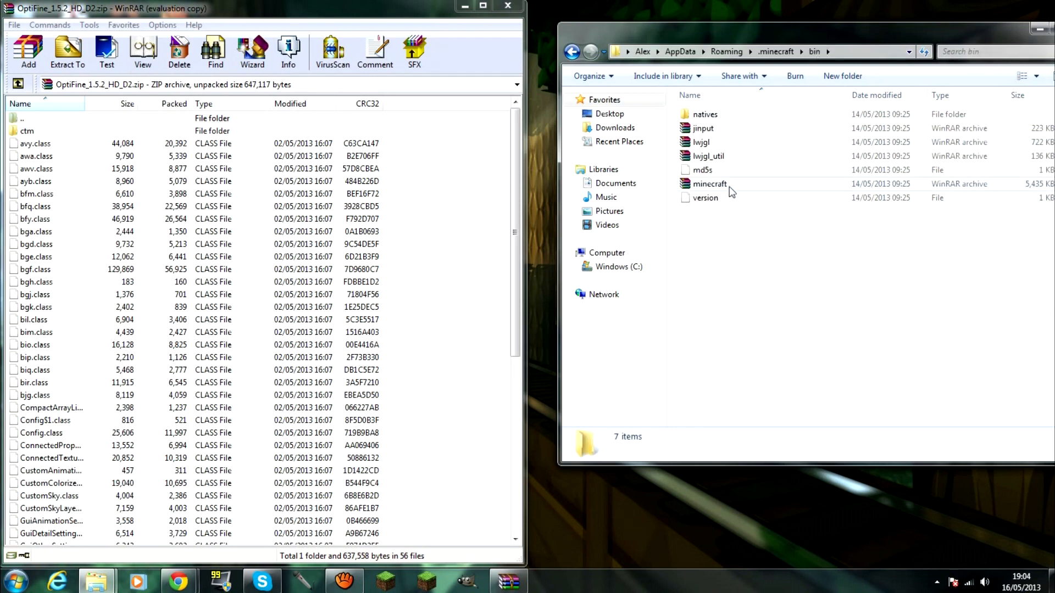
pyautogui.moveTo(710, 183)
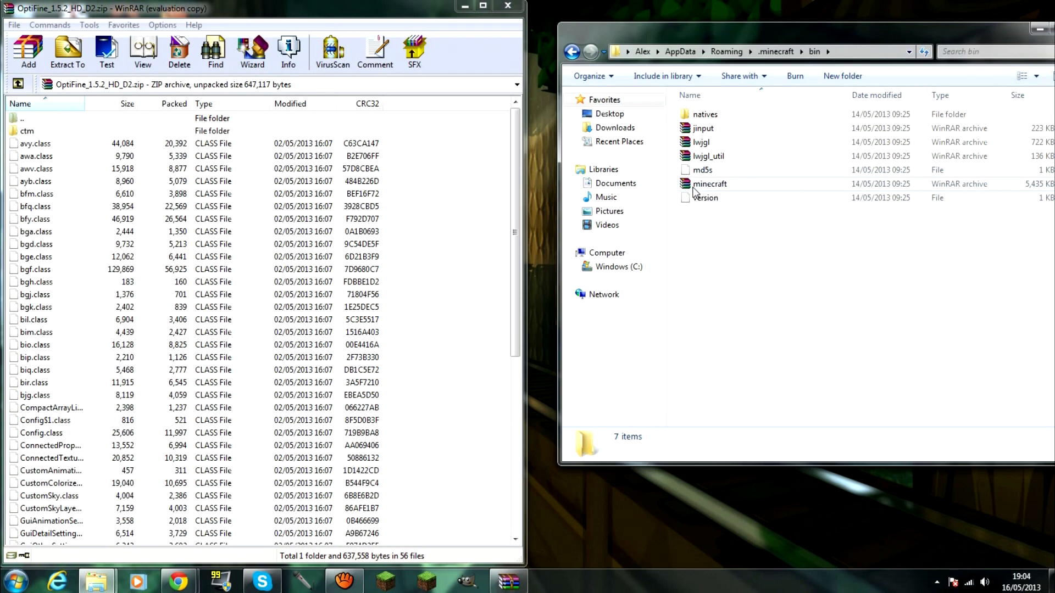
# Open minecraft.jar with WinRAR archiver from its right-click menu
pyautogui.rightClick(709, 184)
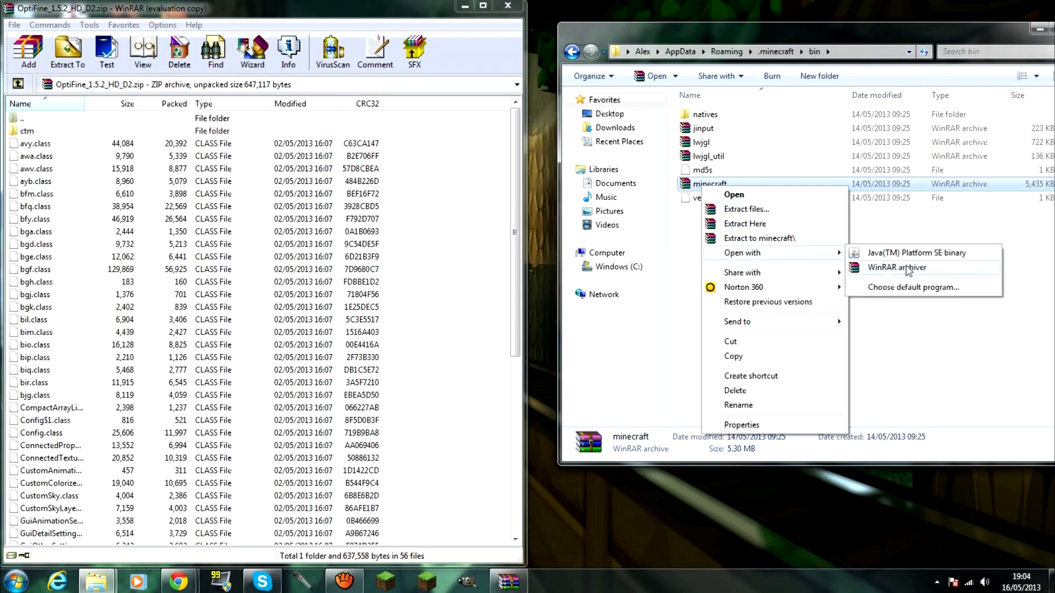
pyautogui.click(897, 267)
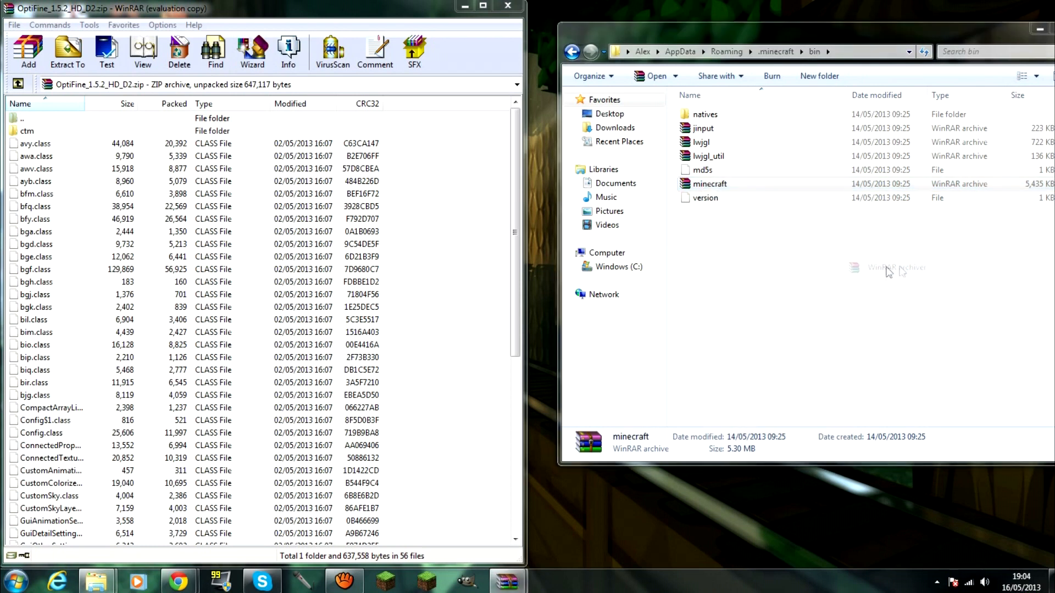
pyautogui.doubleClick(709, 184)
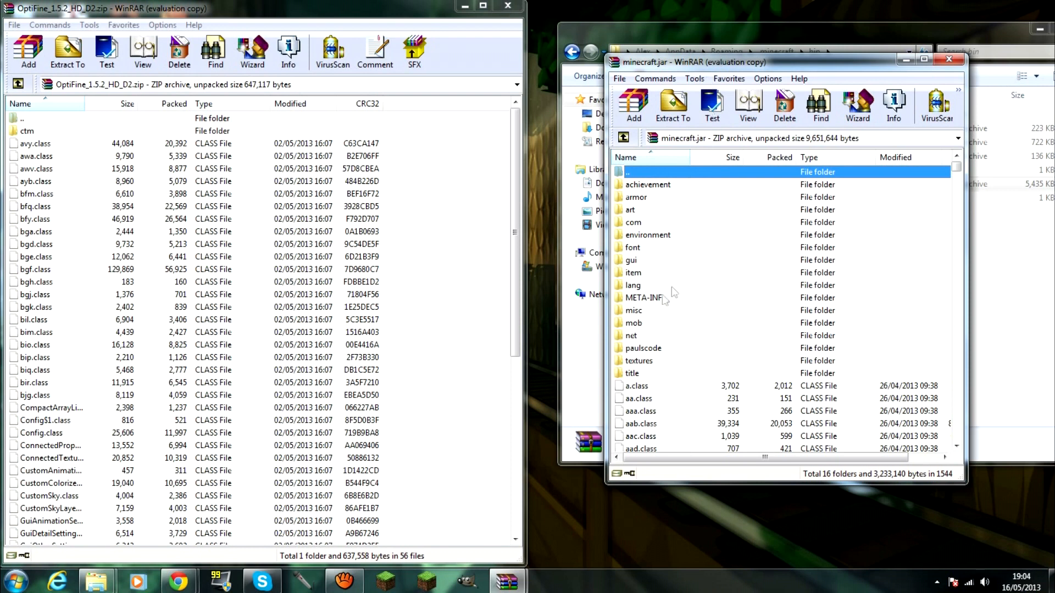
# Select META-INF in minecraft.jar for deletion, then select all files in the OptiFine zip
pyautogui.click(645, 298)
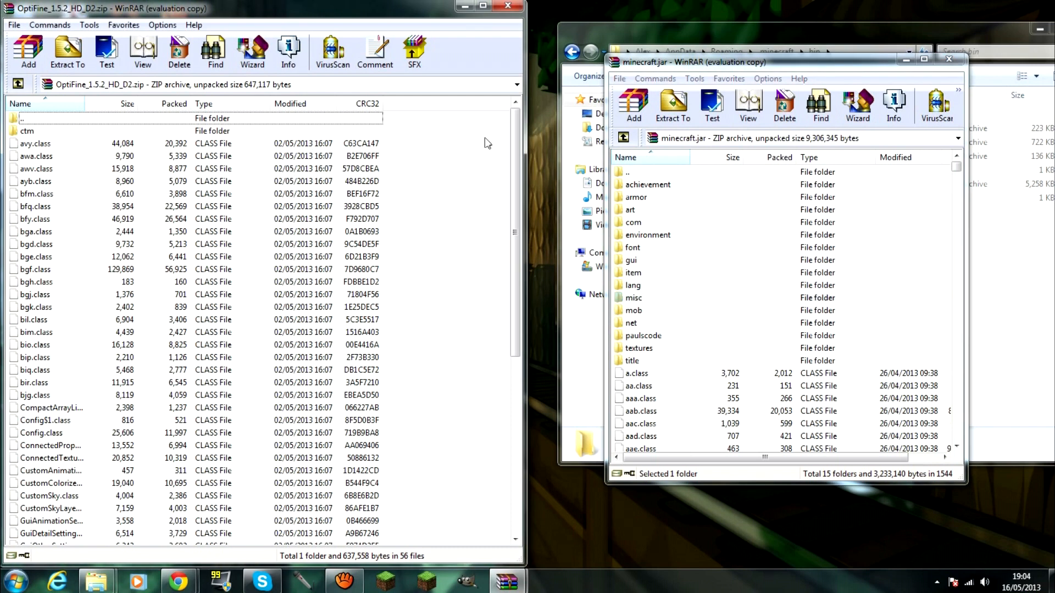
pyautogui.click(26, 131)
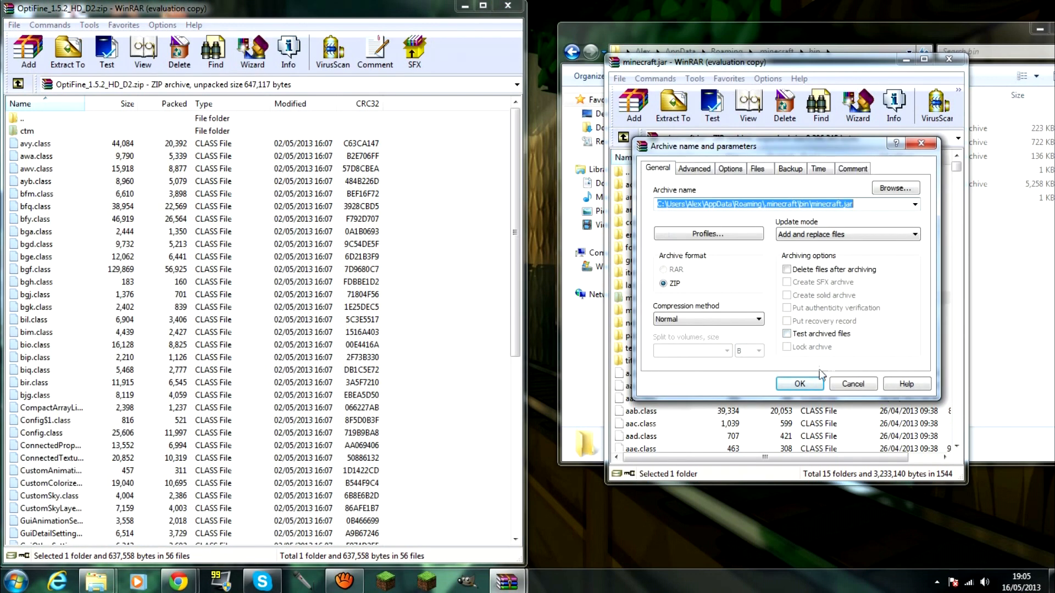
# Confirm adding the OptiFine files to minecraft.jar and close both WinRAR archives
pyautogui.click(799, 384)
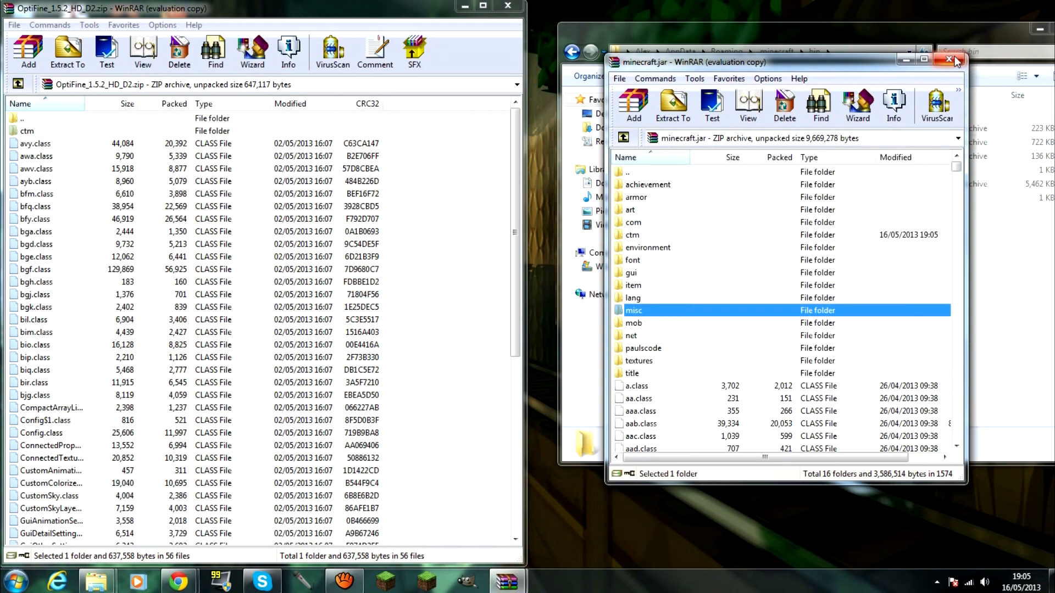
pyautogui.click(947, 59)
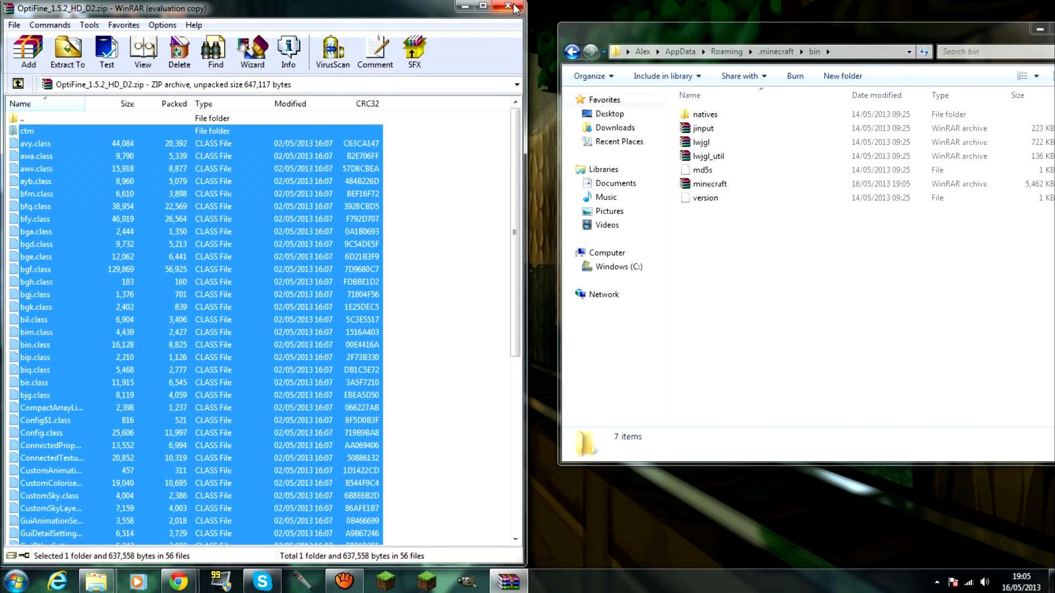
pyautogui.click(507, 7)
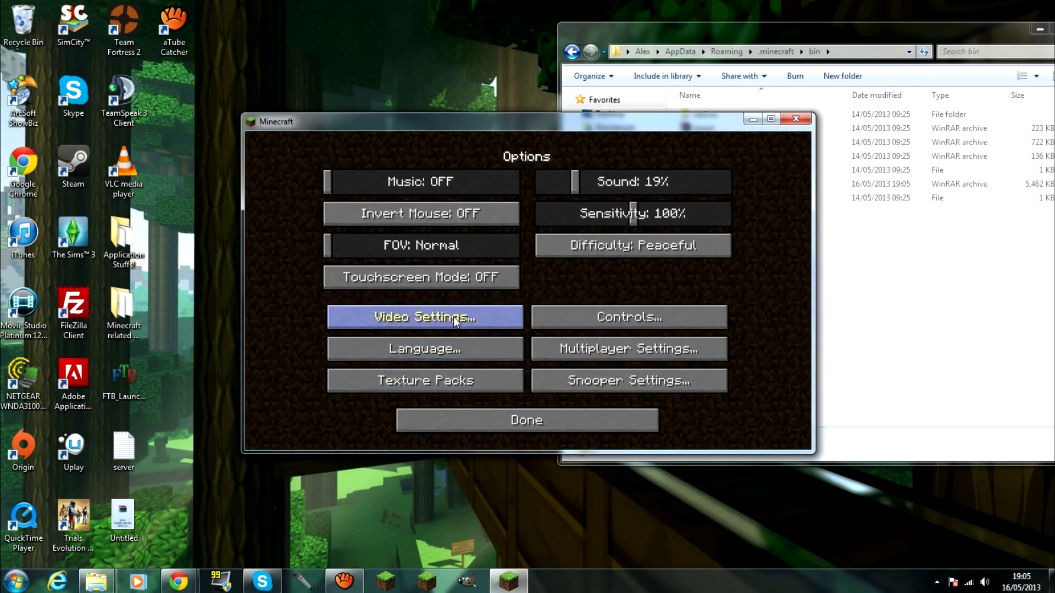
# Show Minecraft's Video Settings with OptiFine's Quality, Performance and other new options
pyautogui.click(421, 317)
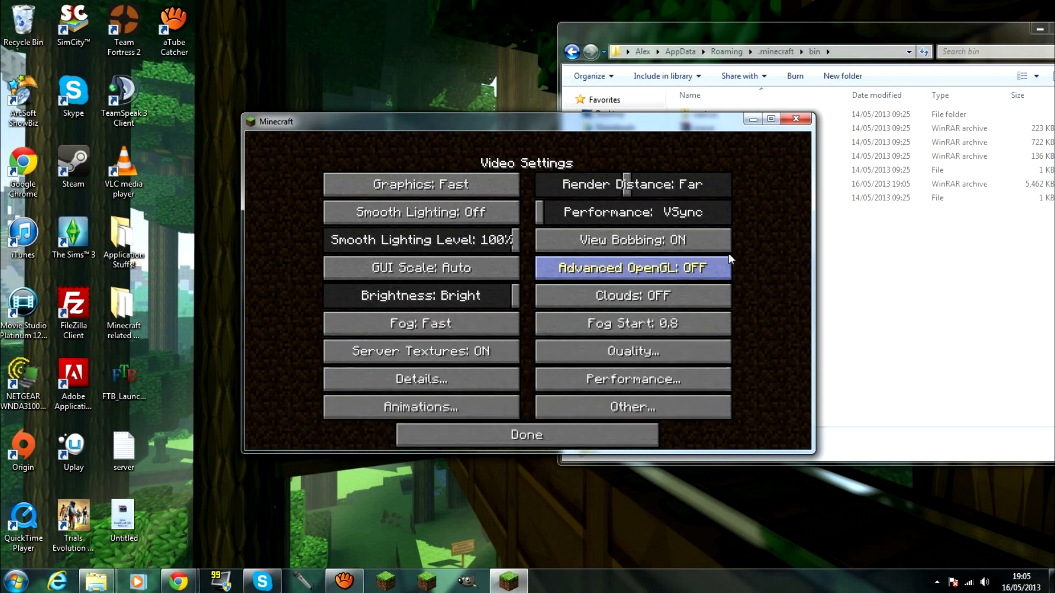
pyautogui.moveTo(808, 168)
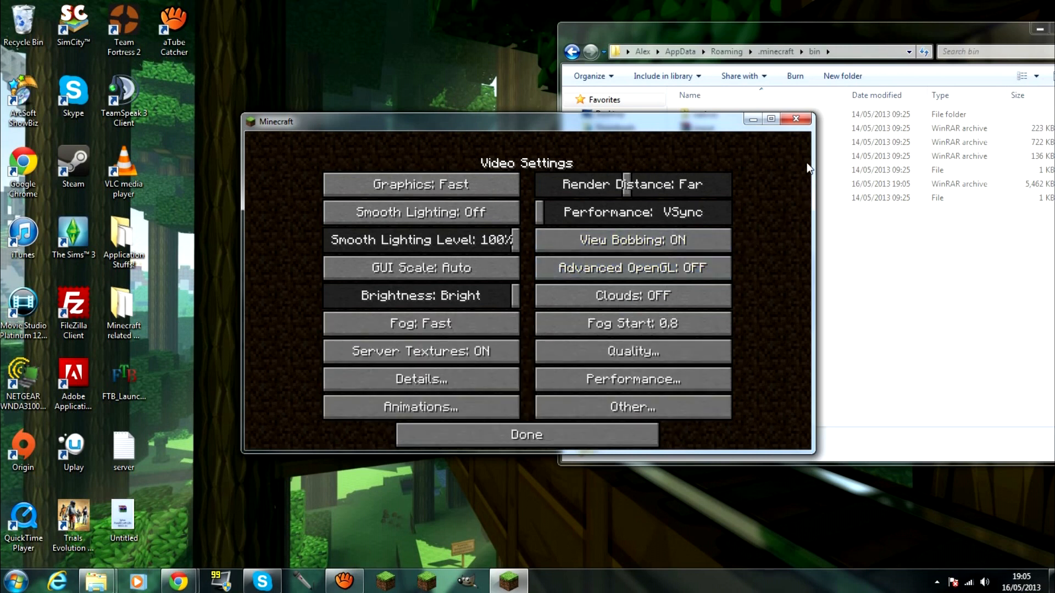